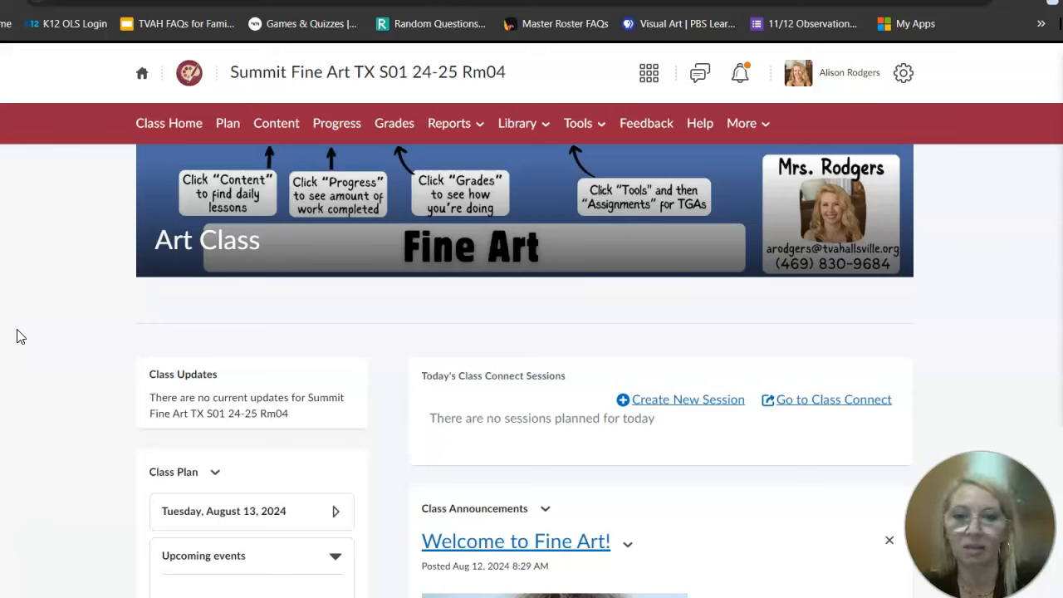
From Content, locate and select the 'Quizzes, Tests and Projects that are required' module
scroll(down, 3)
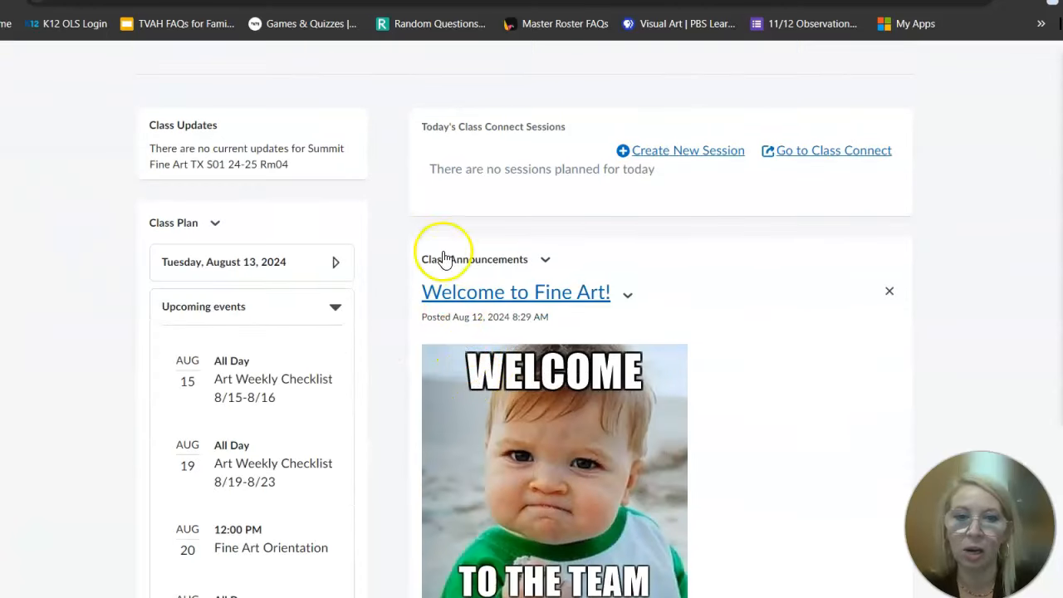
mouse_move(426, 255)
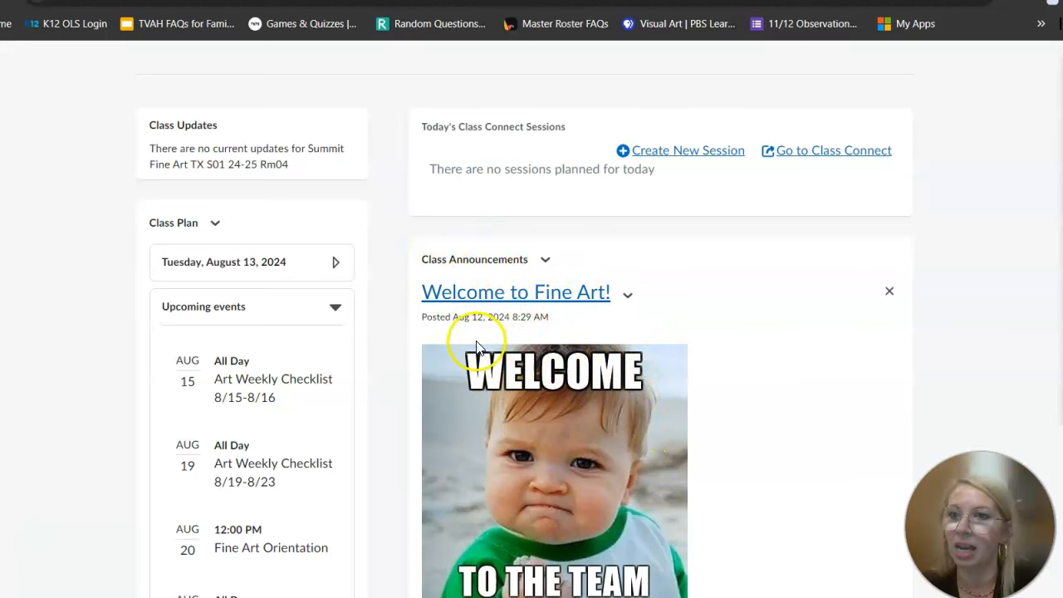
mouse_move(498, 311)
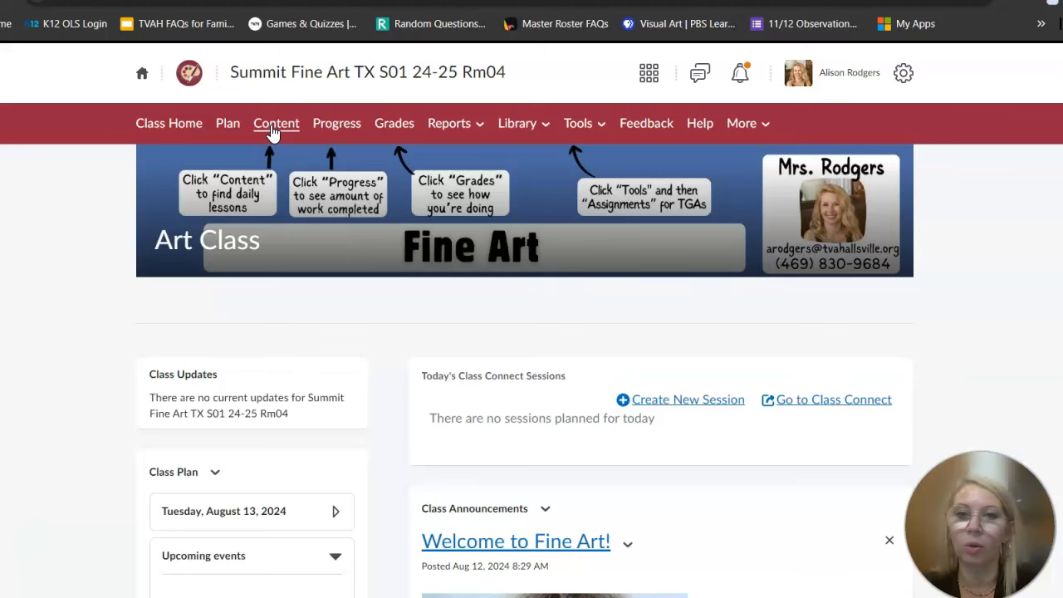
click(275, 123)
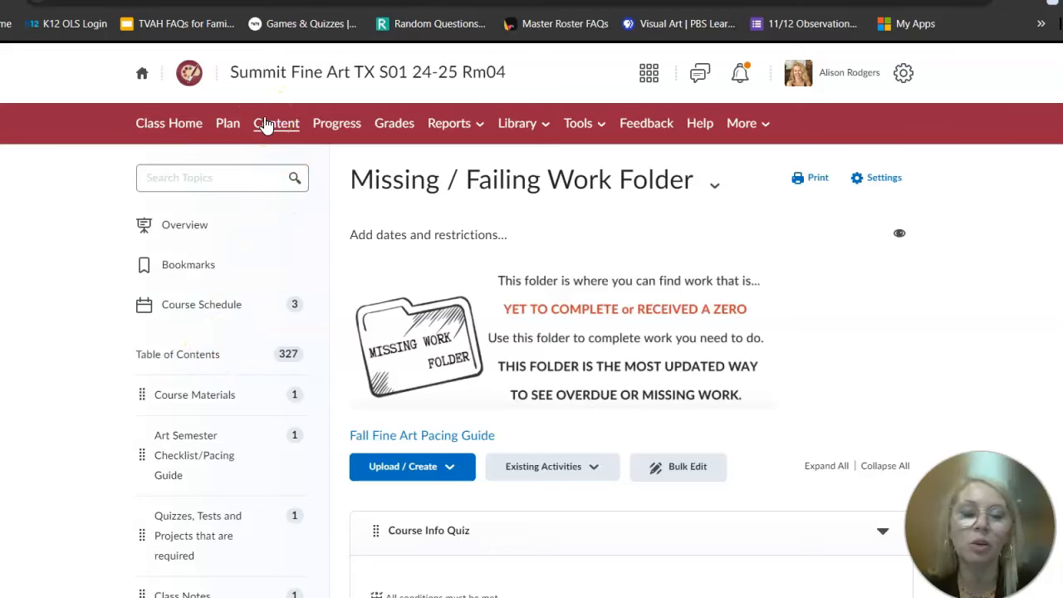
scroll(down, 3)
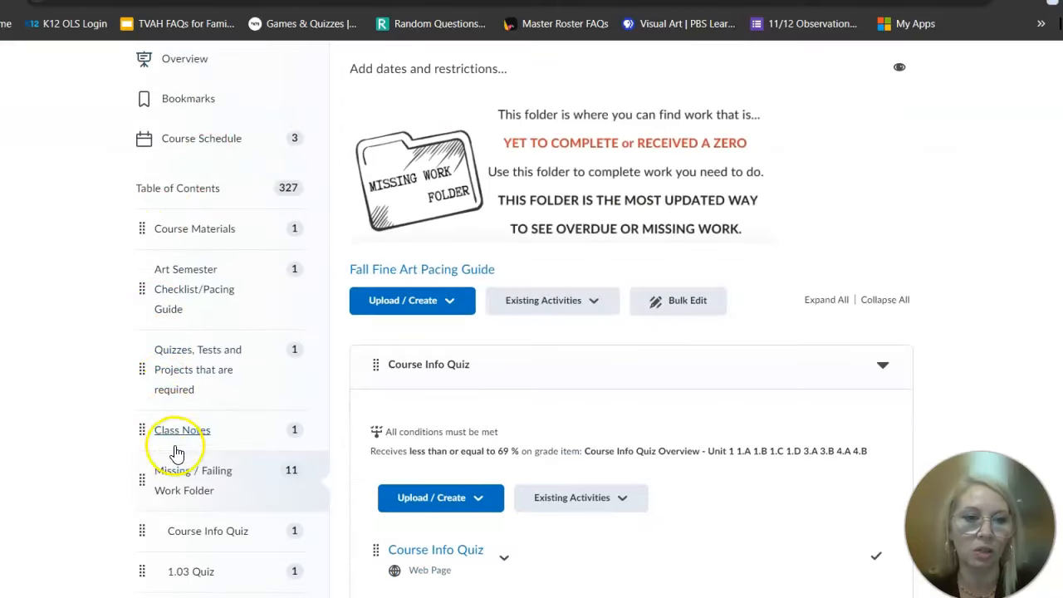
scroll(down, 3)
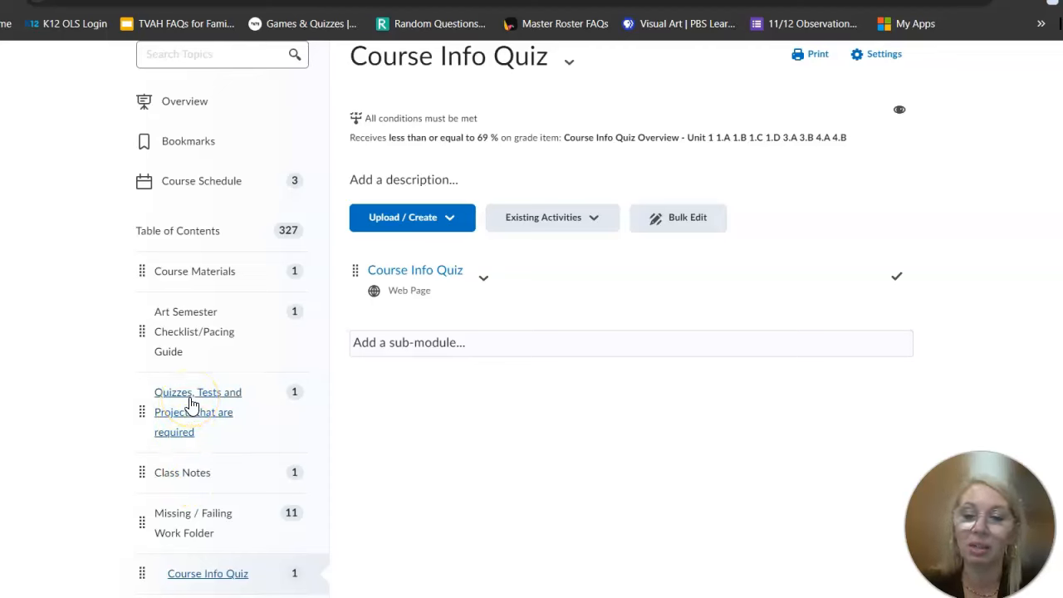
mouse_move(149, 386)
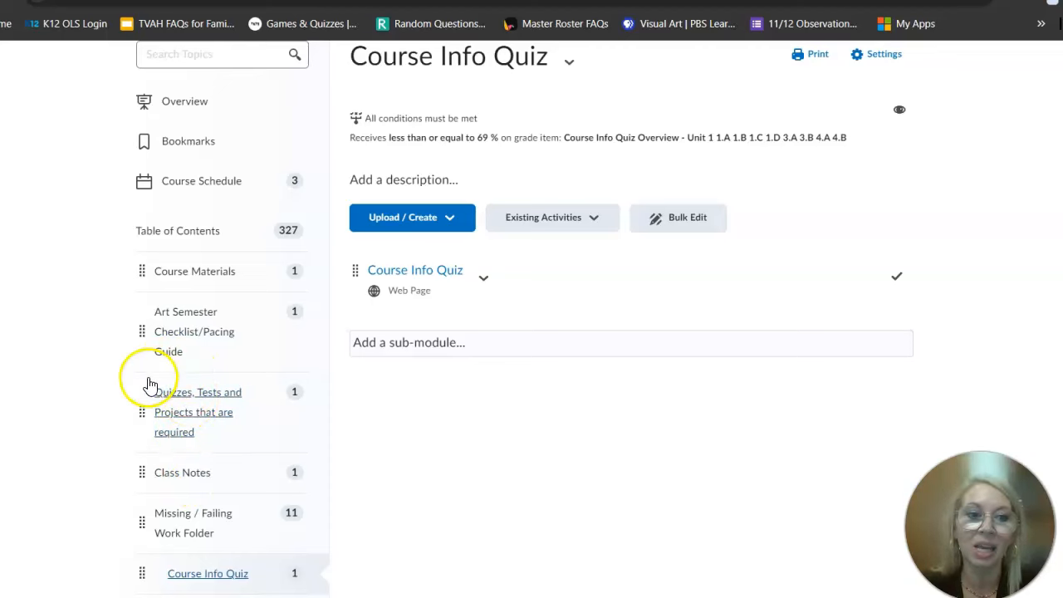
mouse_move(218, 380)
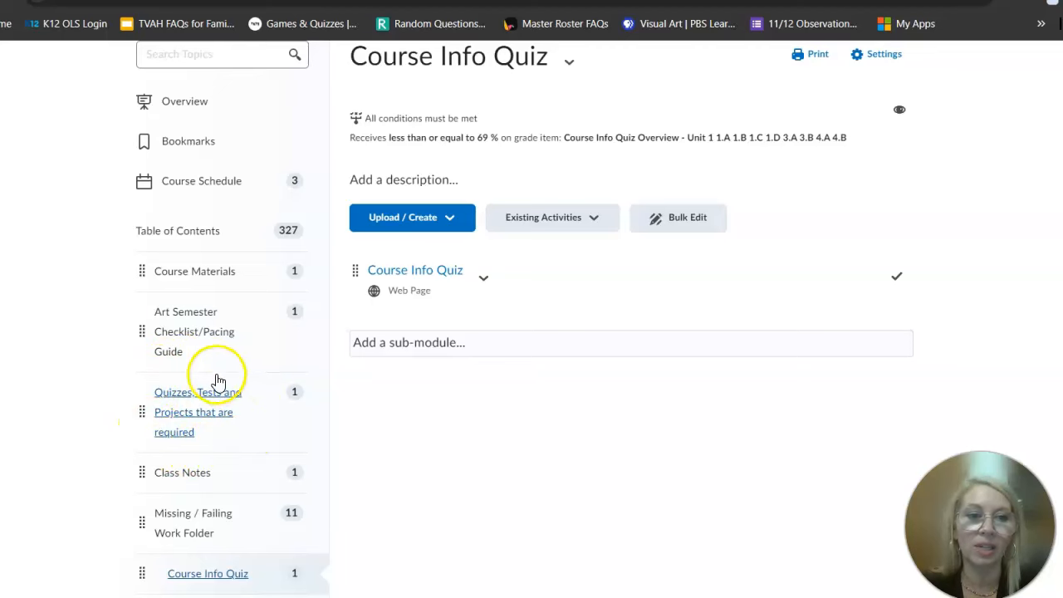
mouse_move(148, 418)
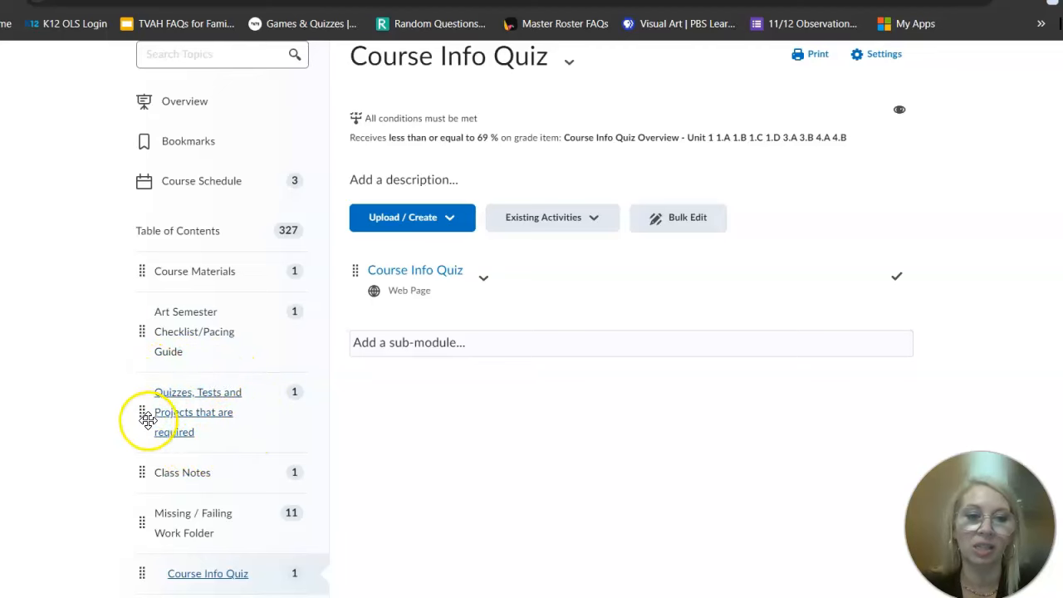
click(194, 412)
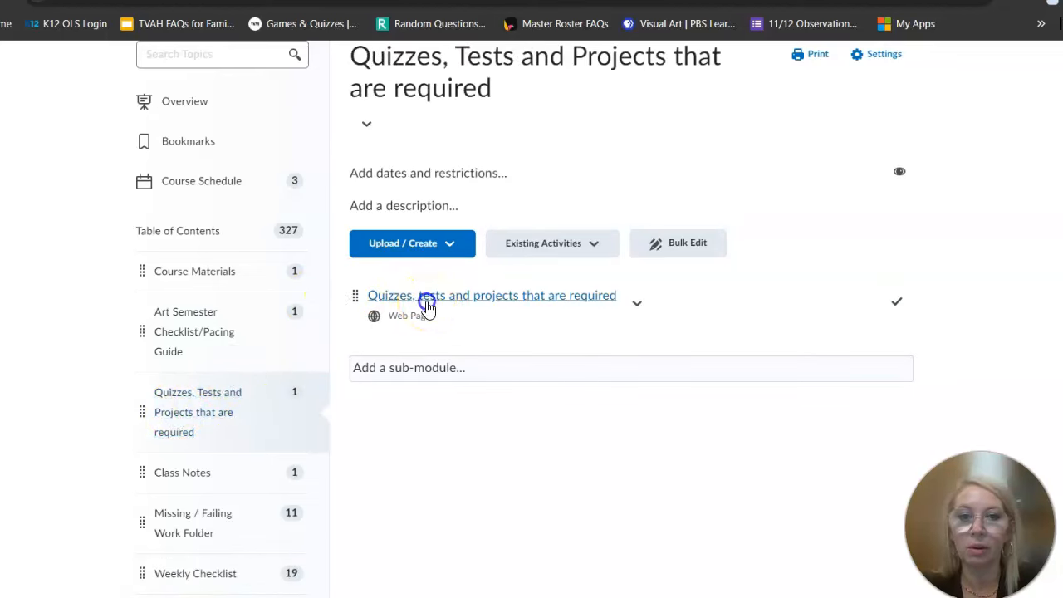
View the required quizzes and tests list and bring up the Course Info Quiz activity
click(492, 295)
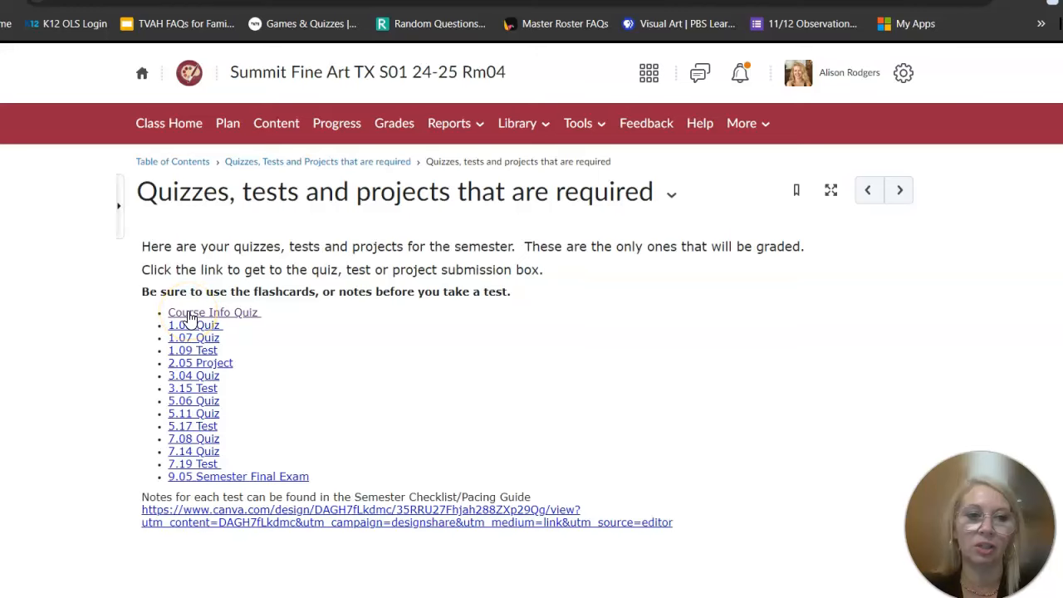
click(206, 312)
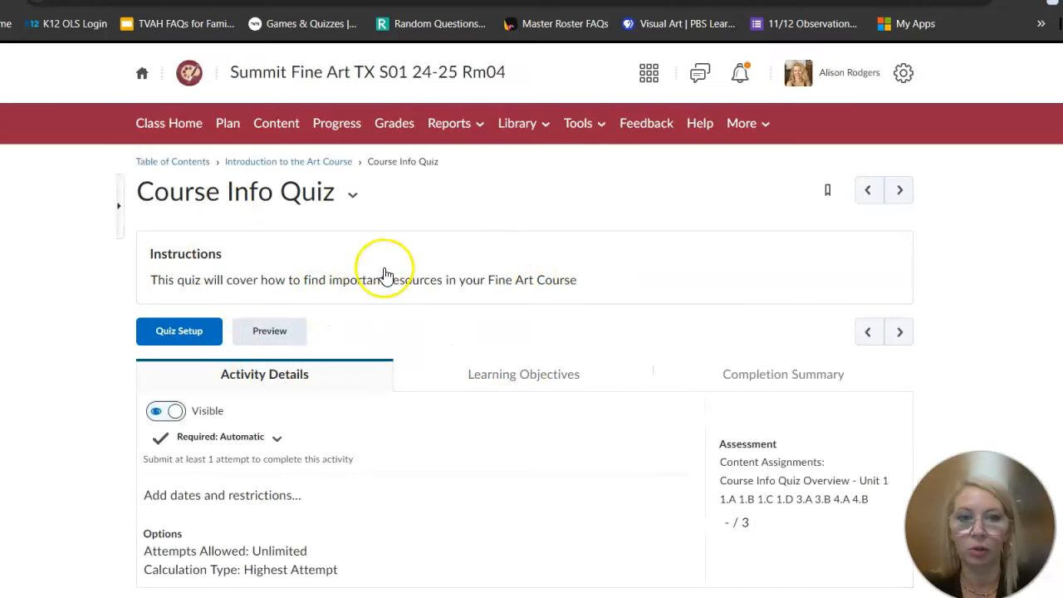
mouse_move(382, 274)
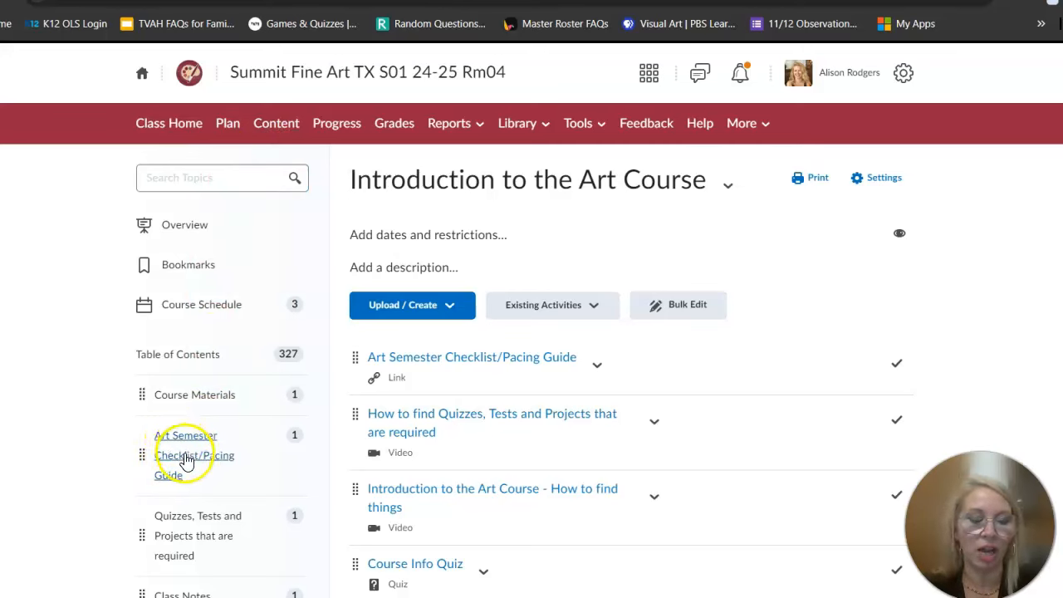
Review the Fall 24 pacing guide in Canva, then follow the notes and flashcards link for the 1.09 test
click(193, 455)
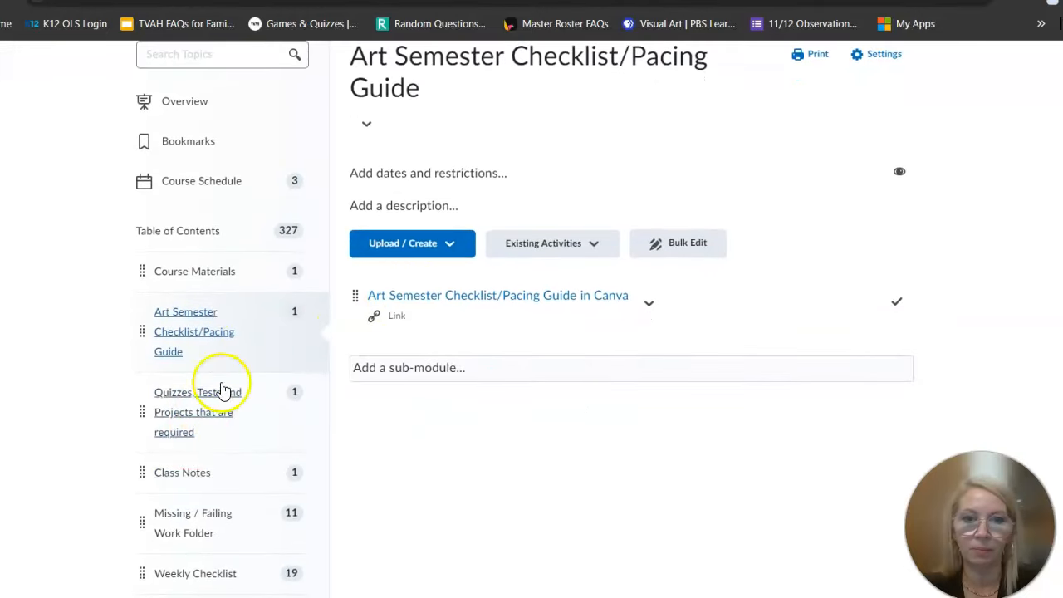
click(498, 296)
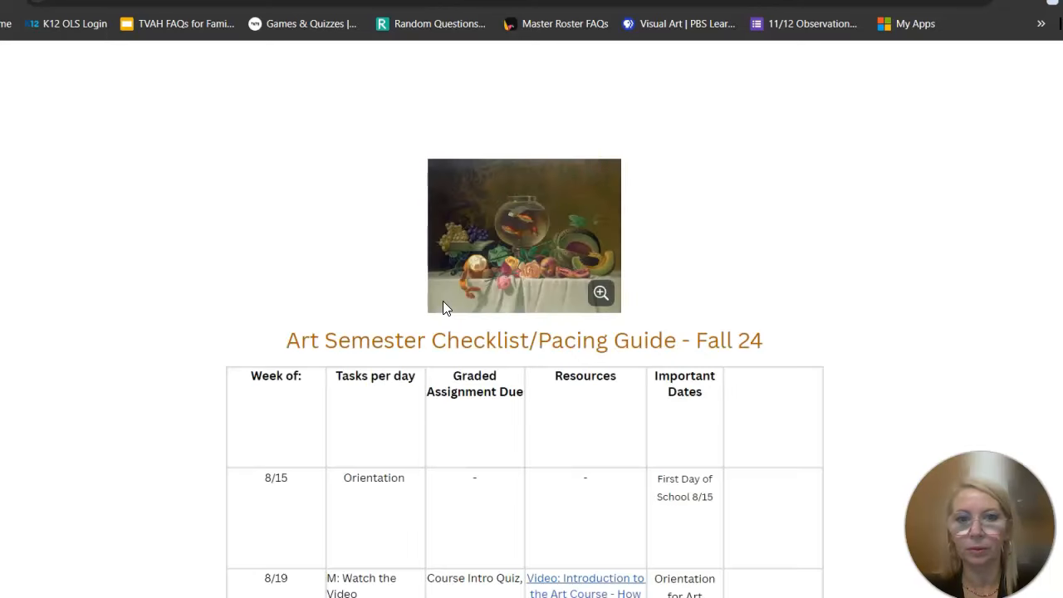
mouse_move(413, 279)
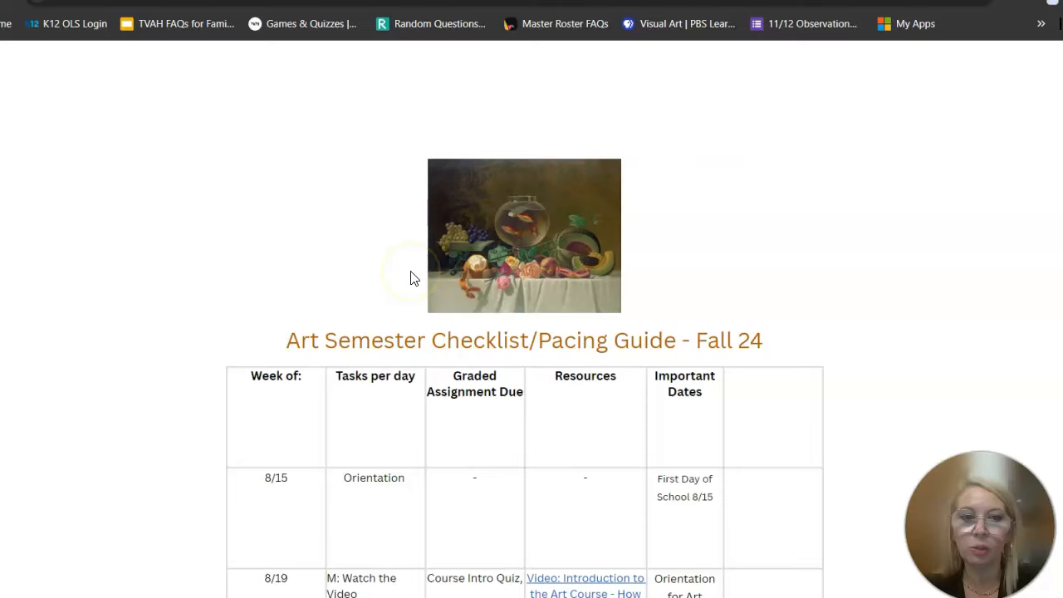
scroll(down, 3)
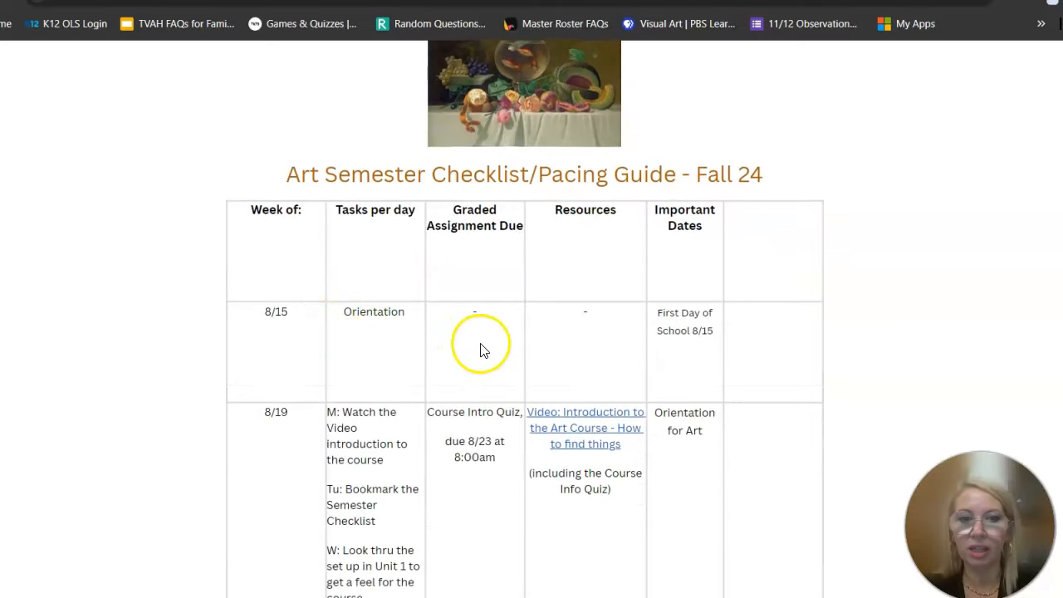
scroll(down, 3)
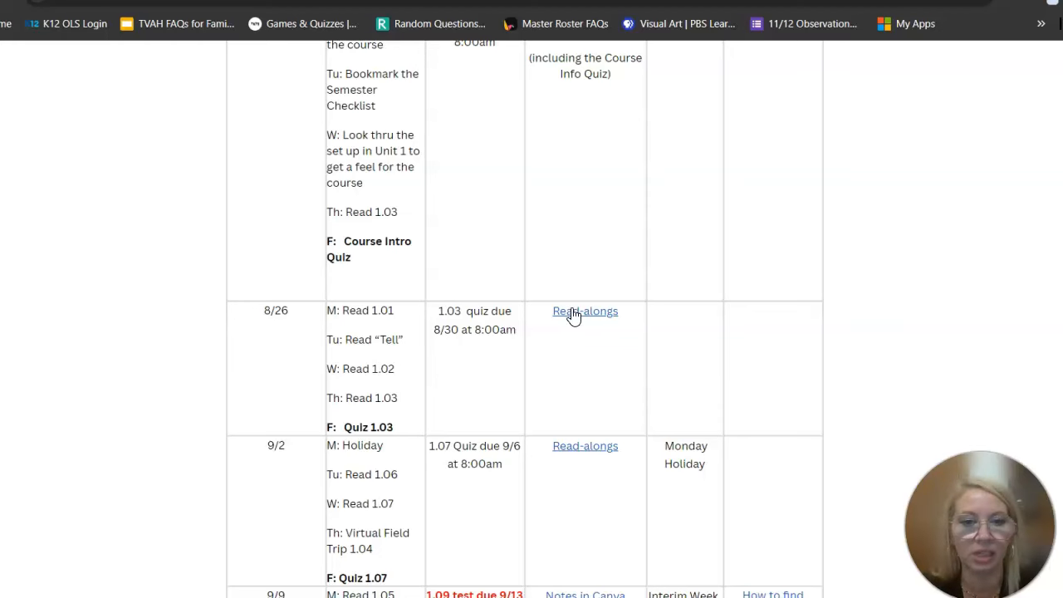
scroll(down, 3)
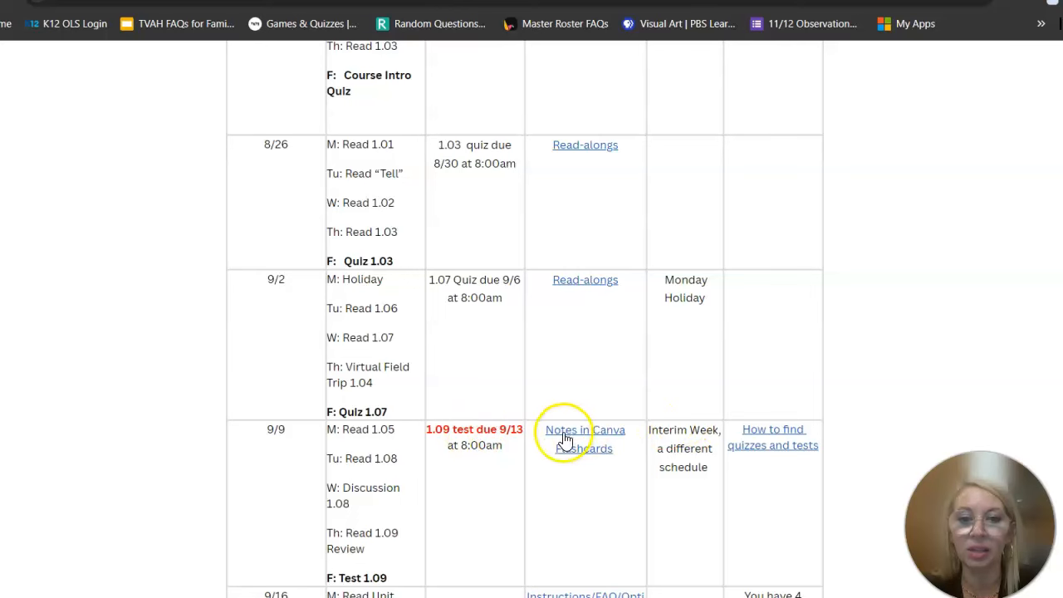
click(568, 429)
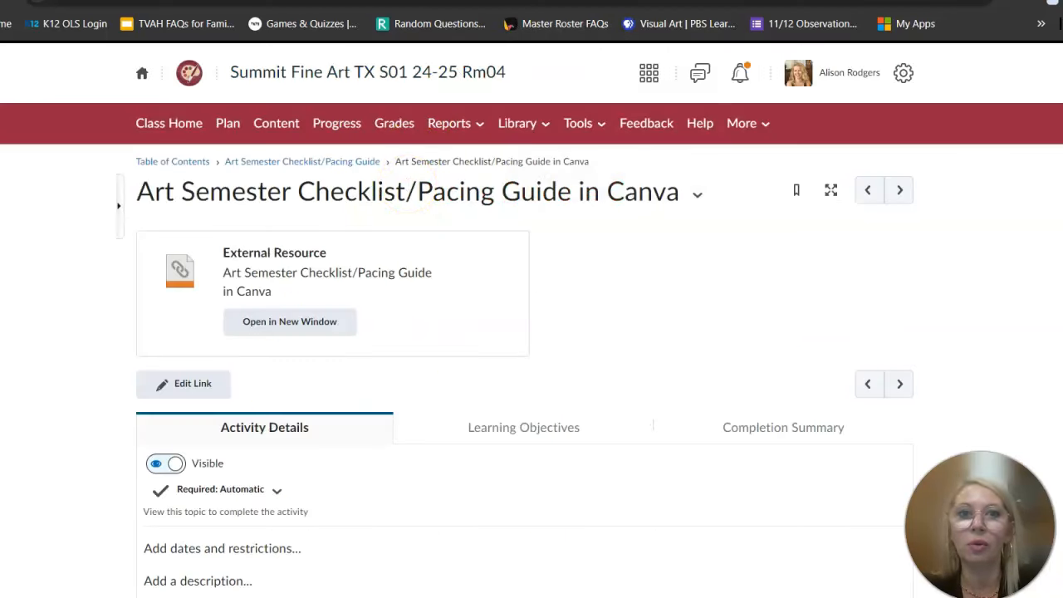
mouse_move(240, 116)
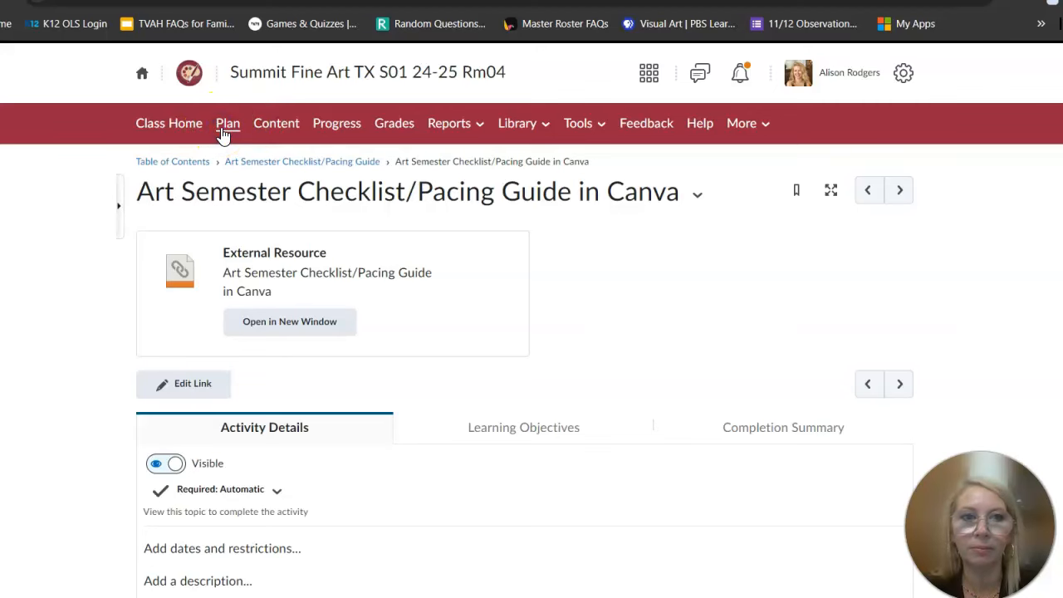
From the August calendar, bring up the Art Weekly Checklist event on August 15 and its Art Checklist 8/15-8/16
click(228, 123)
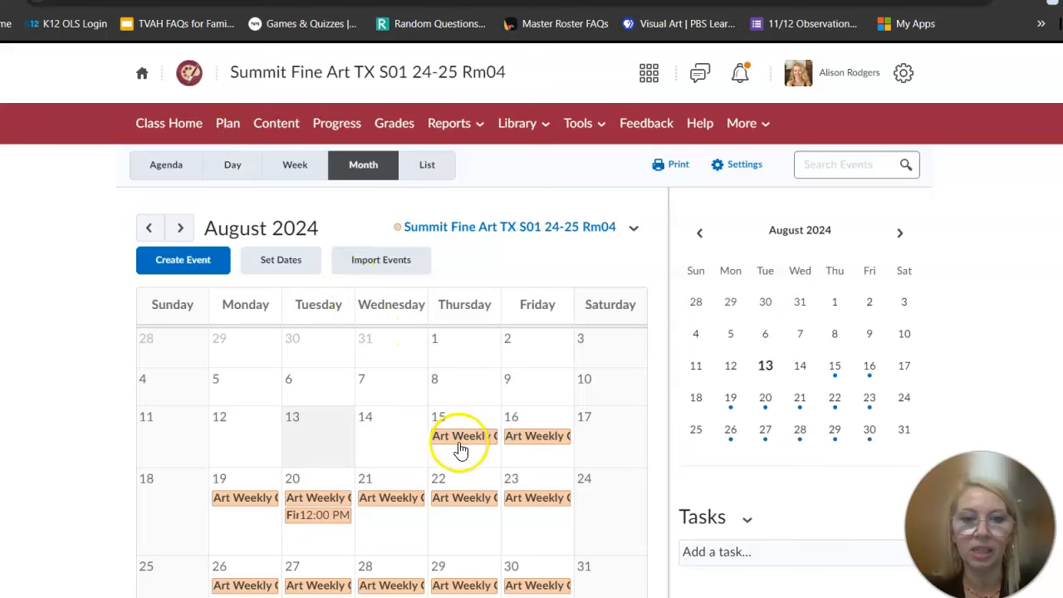
click(462, 435)
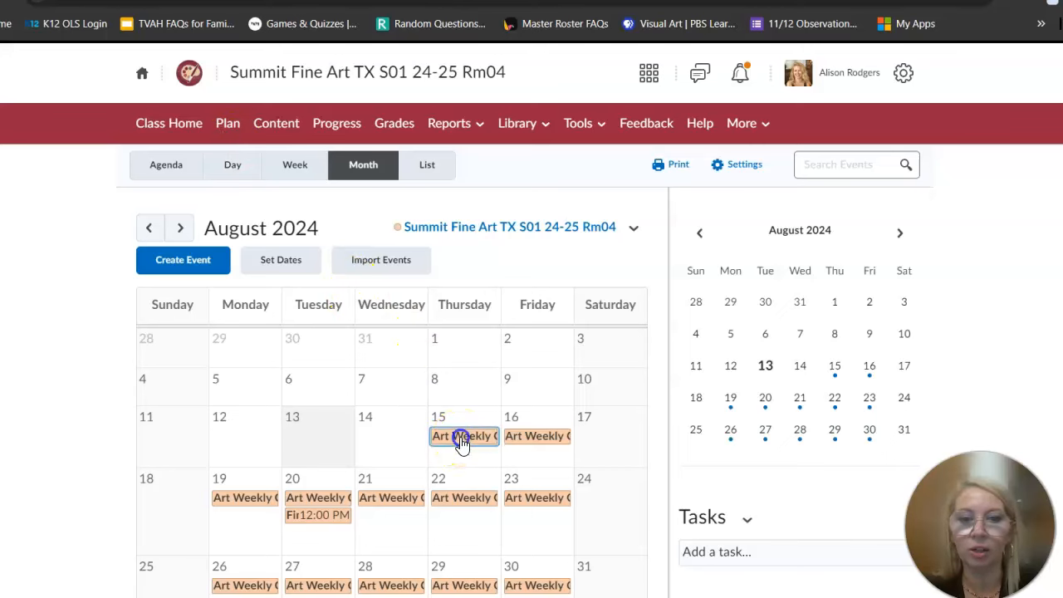
click(452, 436)
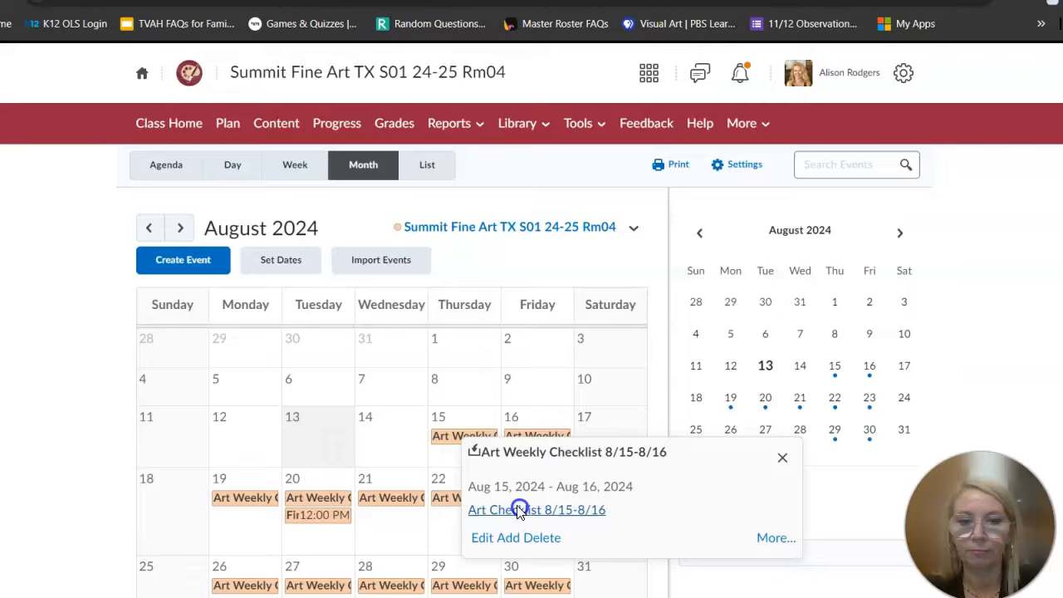
click(536, 508)
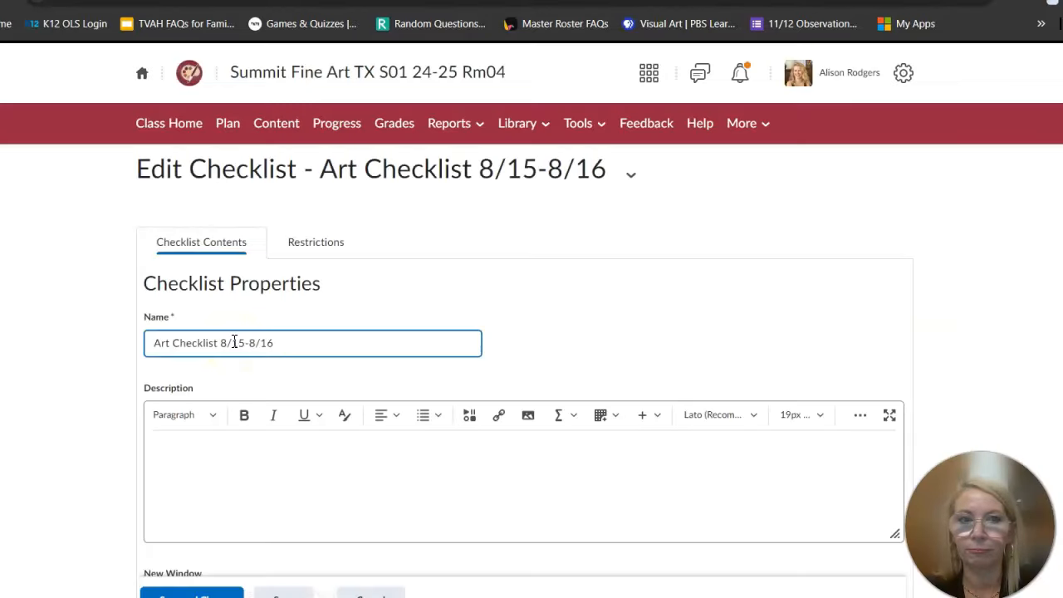
scroll(down, 3)
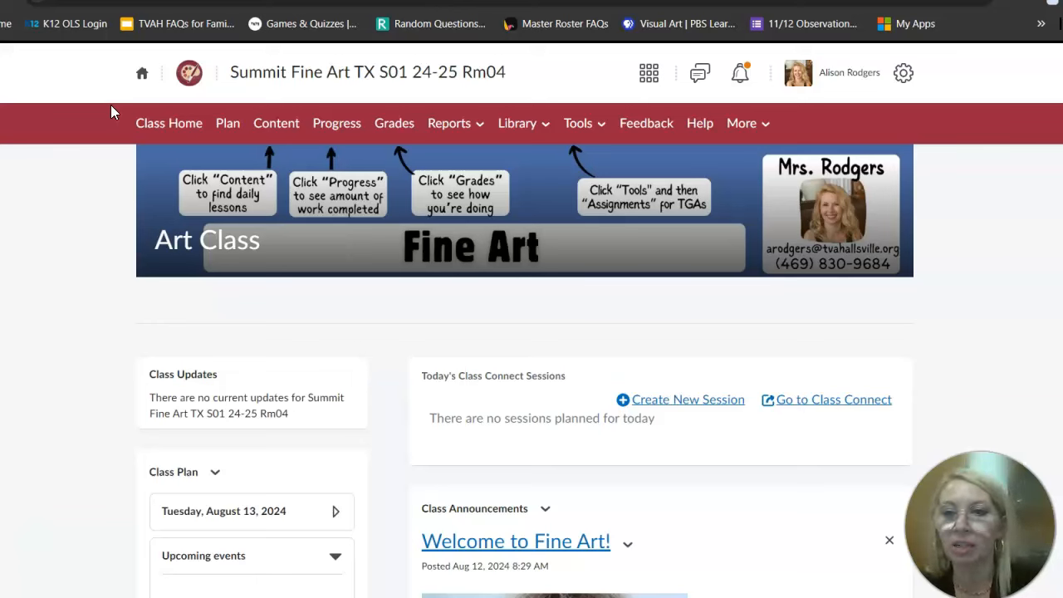
mouse_move(780, 252)
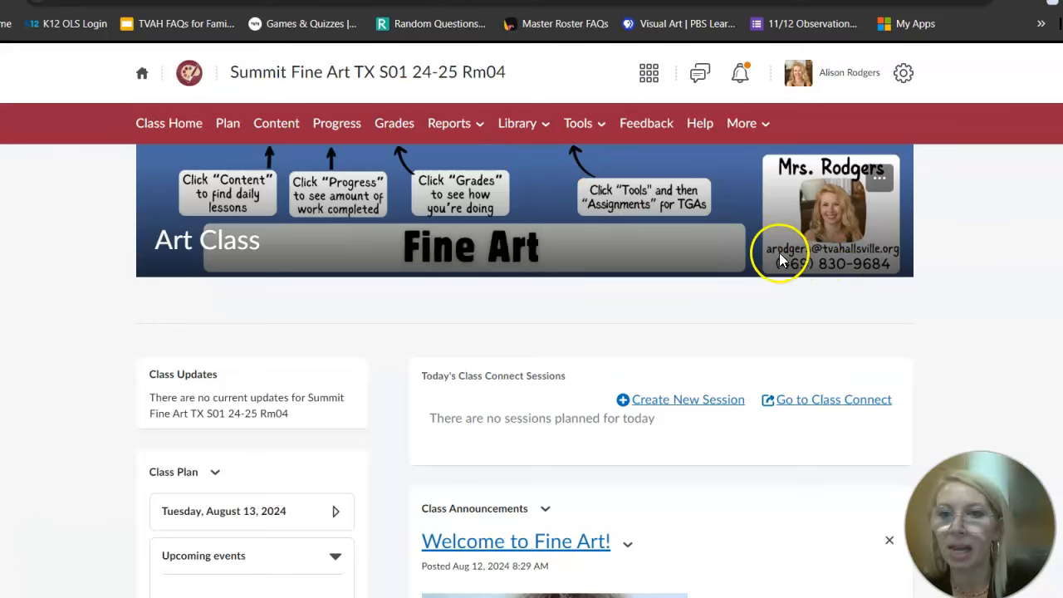
mouse_move(884, 274)
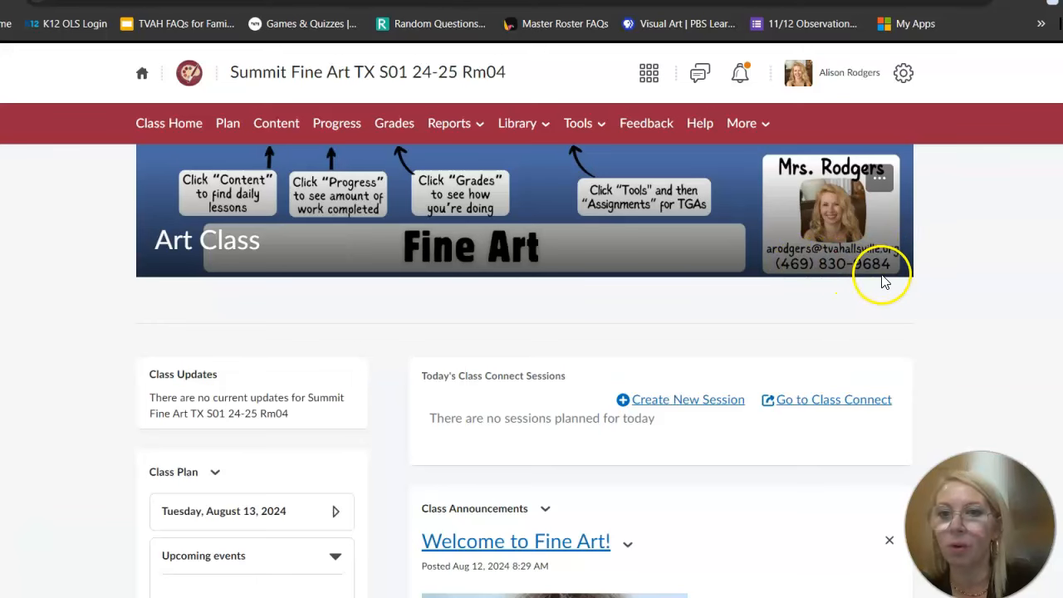
mouse_move(817, 232)
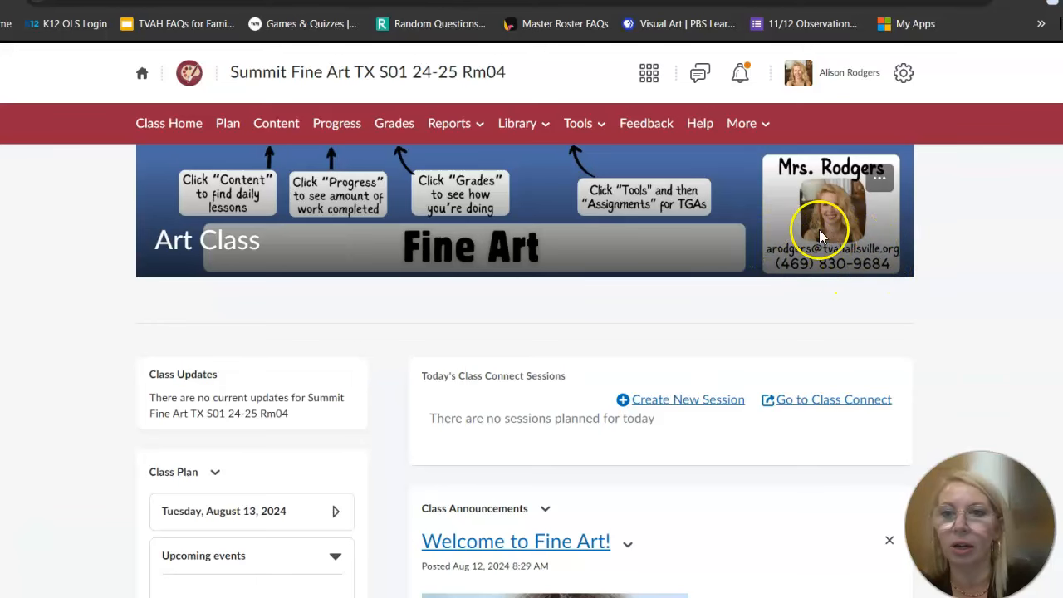
mouse_move(897, 265)
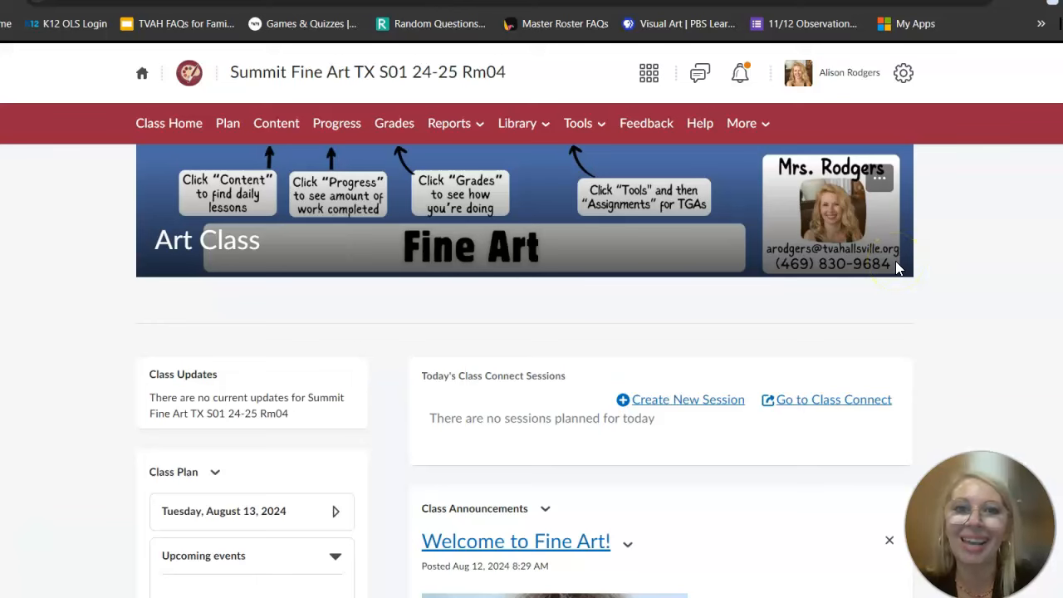